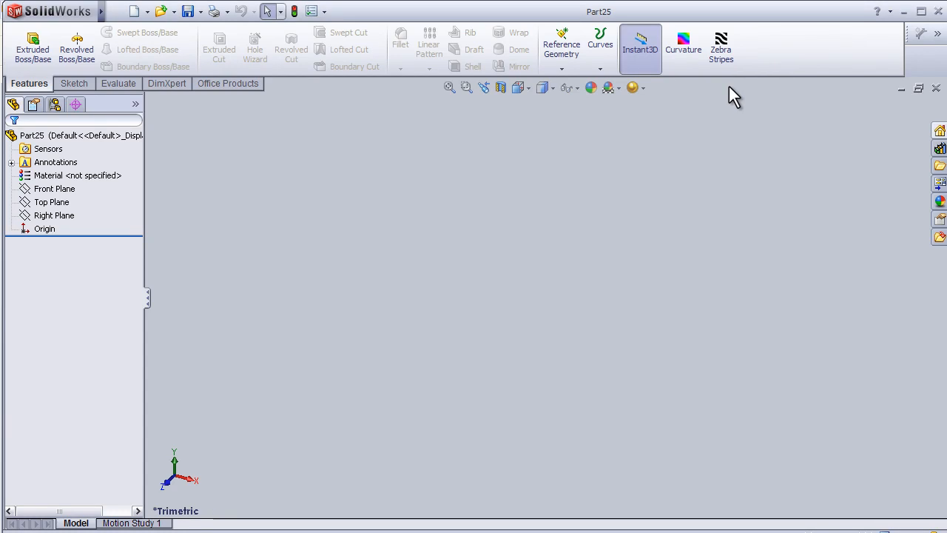
mouse_move(693, 237)
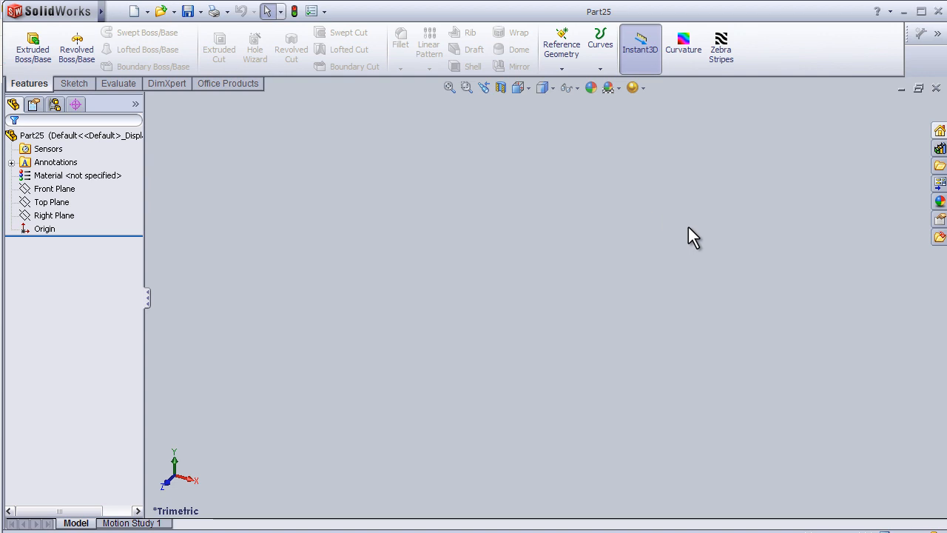
mouse_move(710, 219)
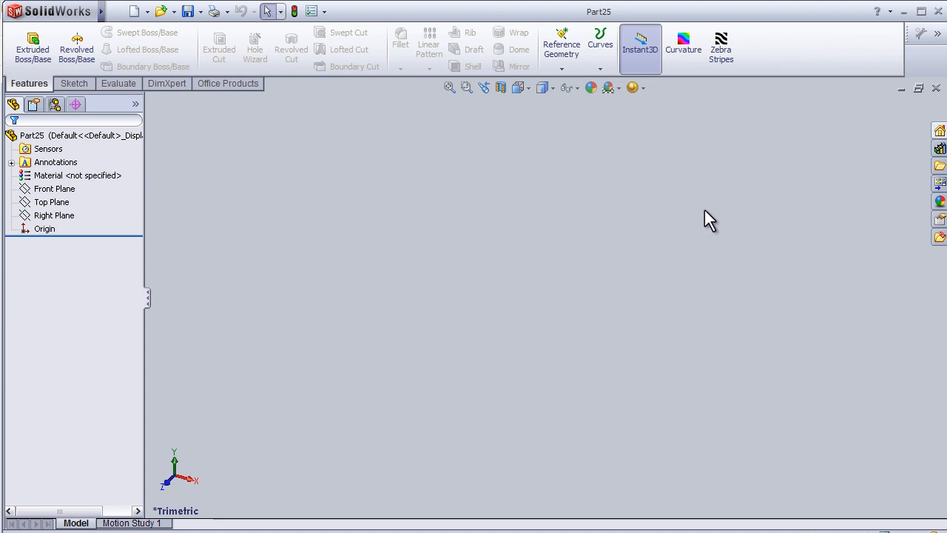
Extrude the Top-plane rectangle sketch into a solid block 50 mm deep
click(52, 202)
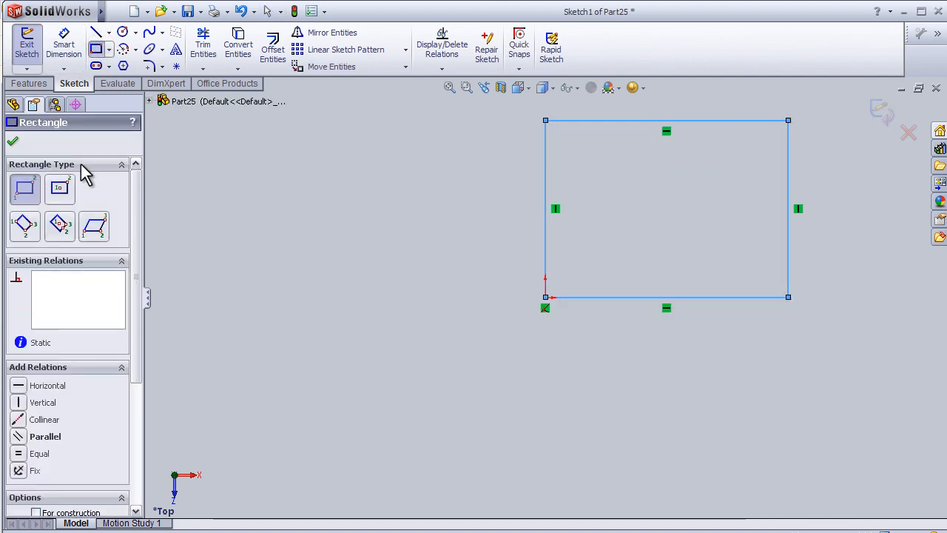
click(31, 41)
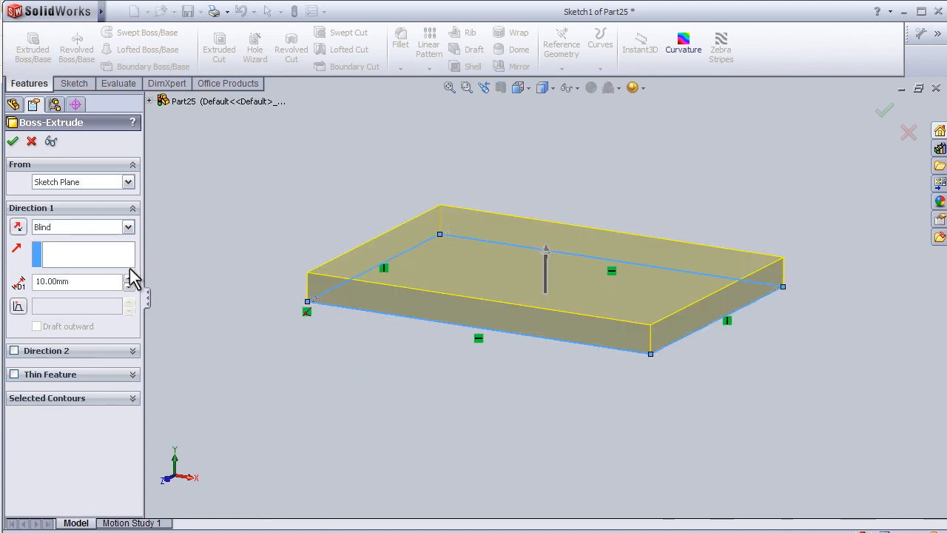
click(129, 278)
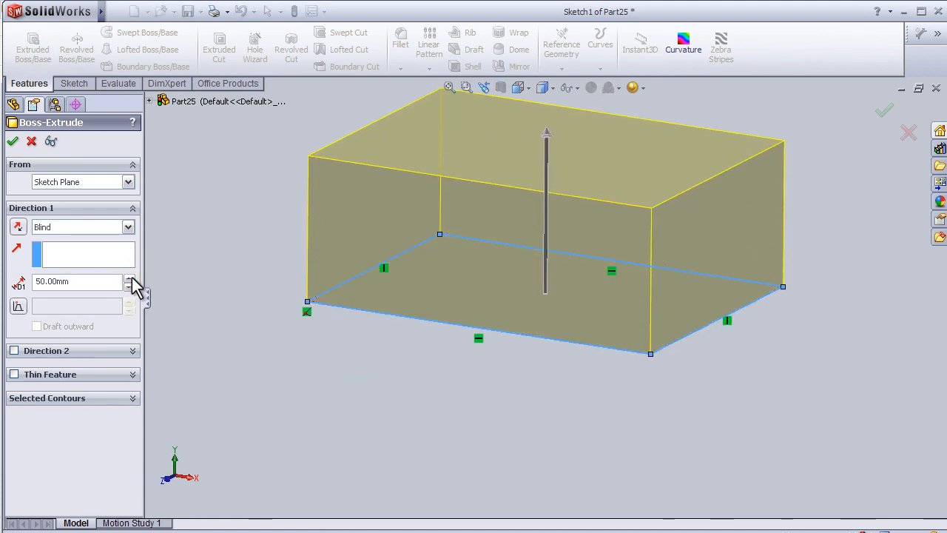
click(12, 141)
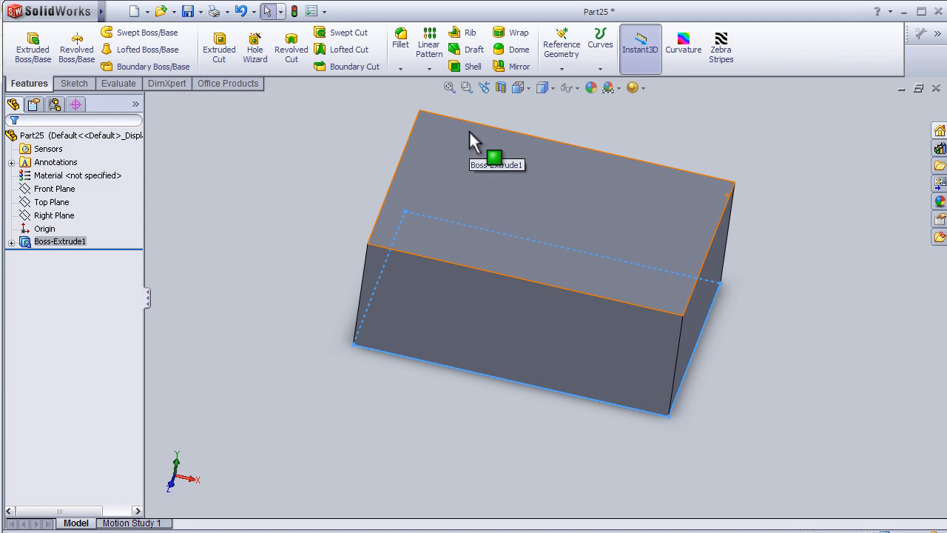
mouse_move(462, 67)
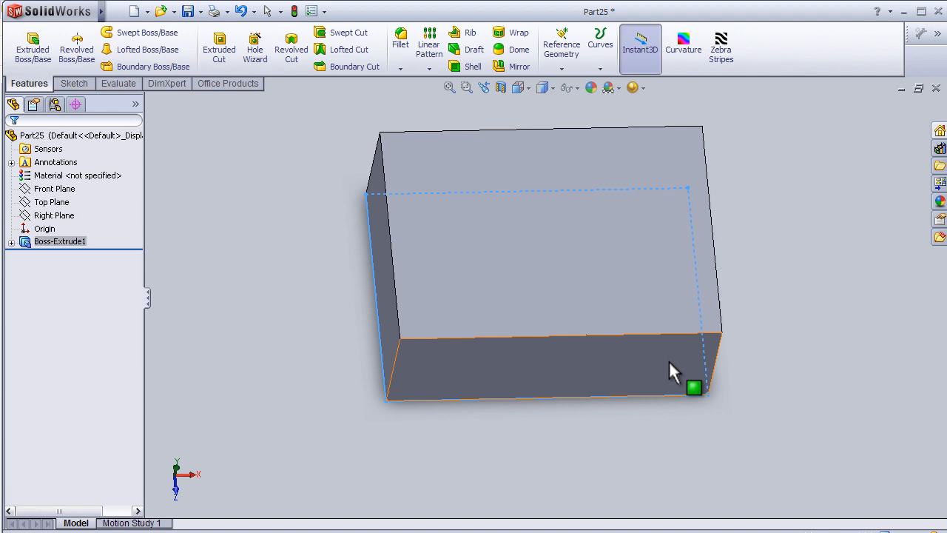
Shell the block from its top face into a thin-walled open box
click(456, 67)
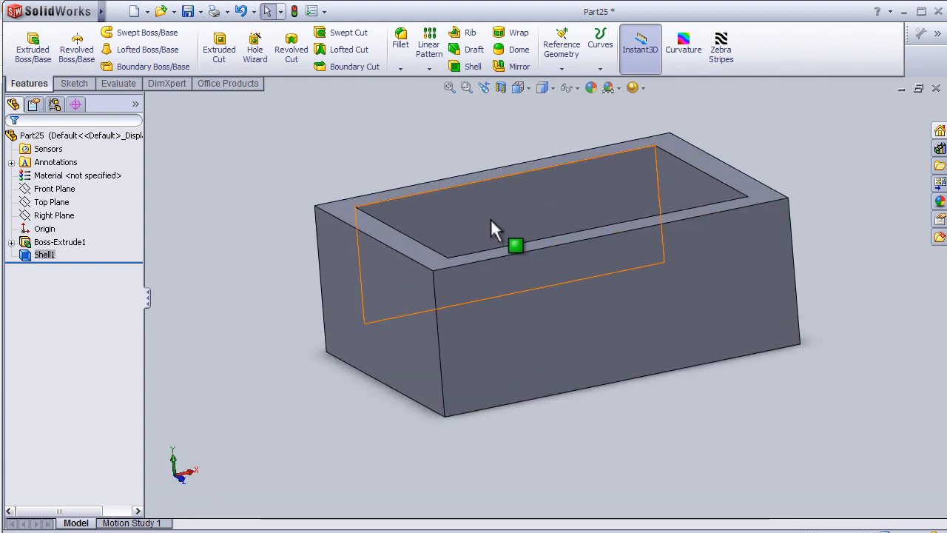
drag(495, 229, 370, 252)
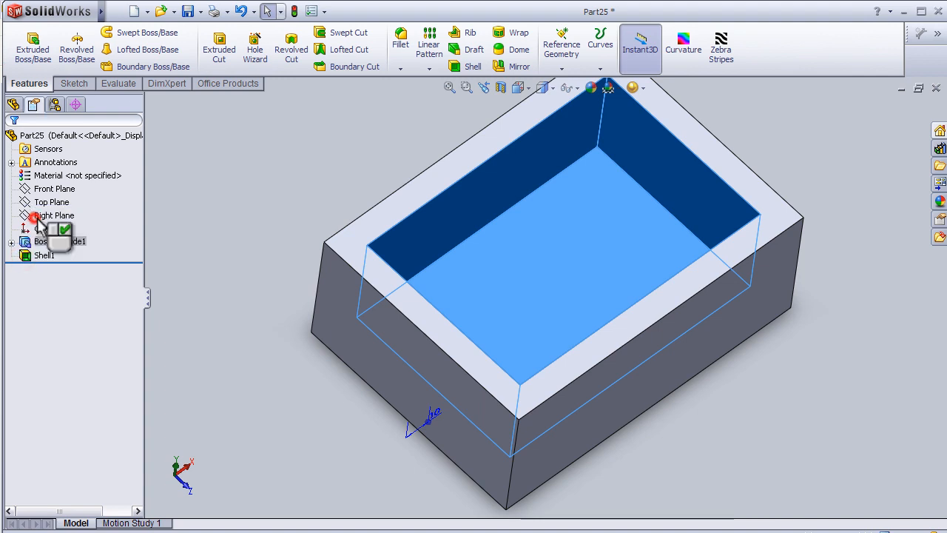
double_click(44, 254)
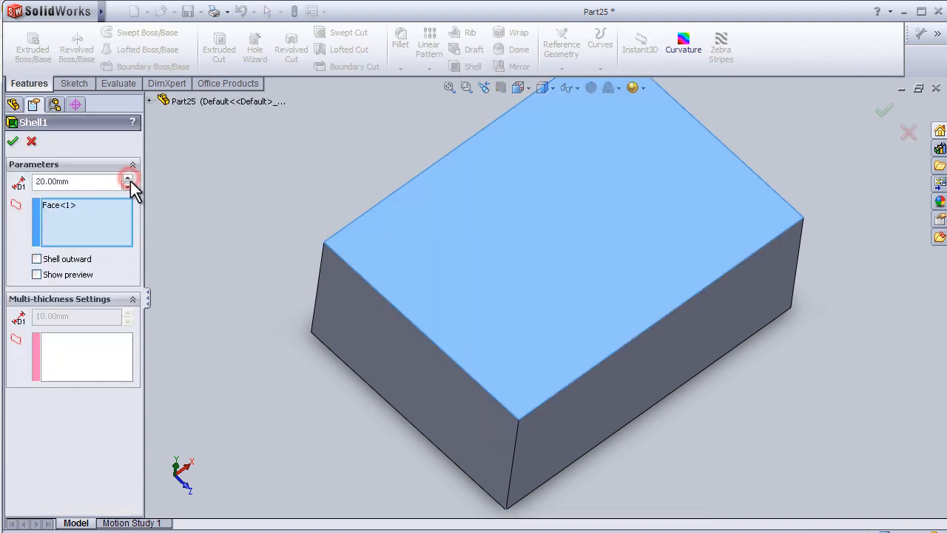
click(12, 142)
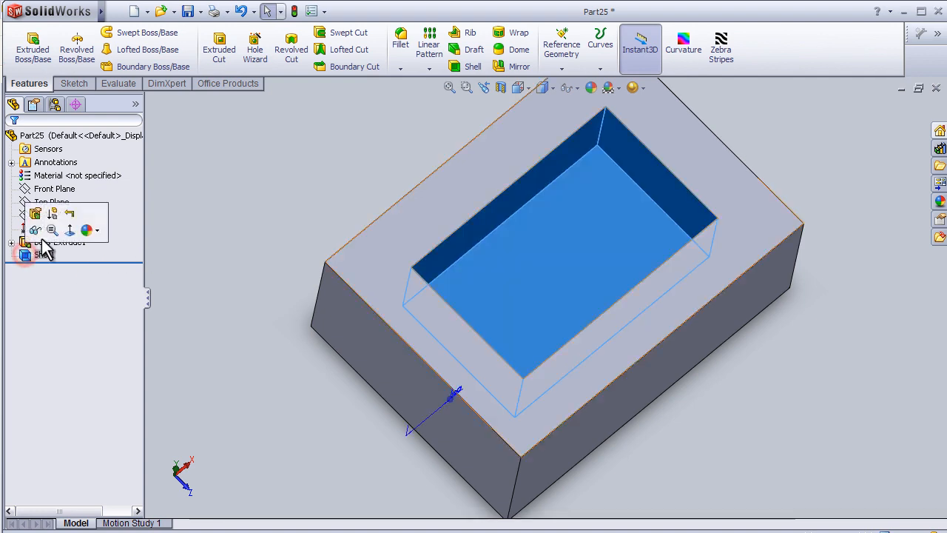
click(24, 254)
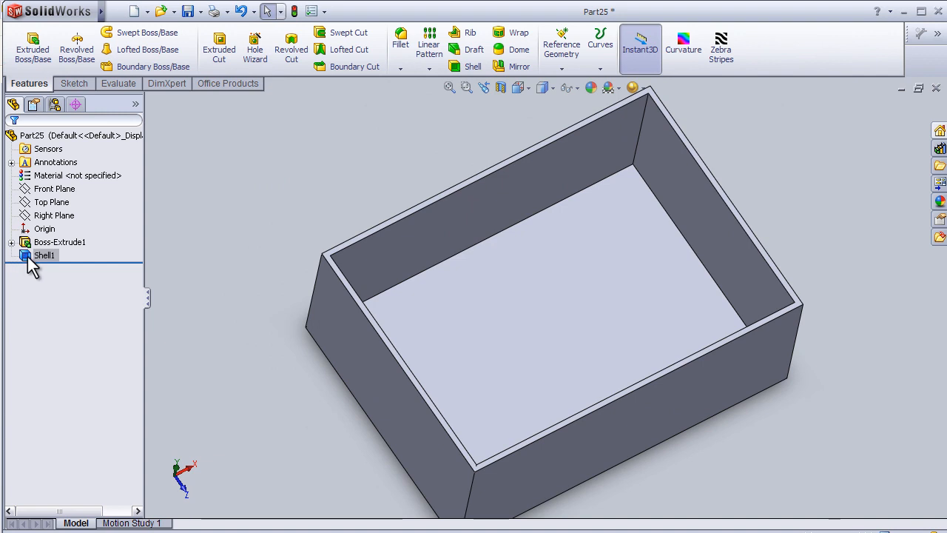
double_click(44, 255)
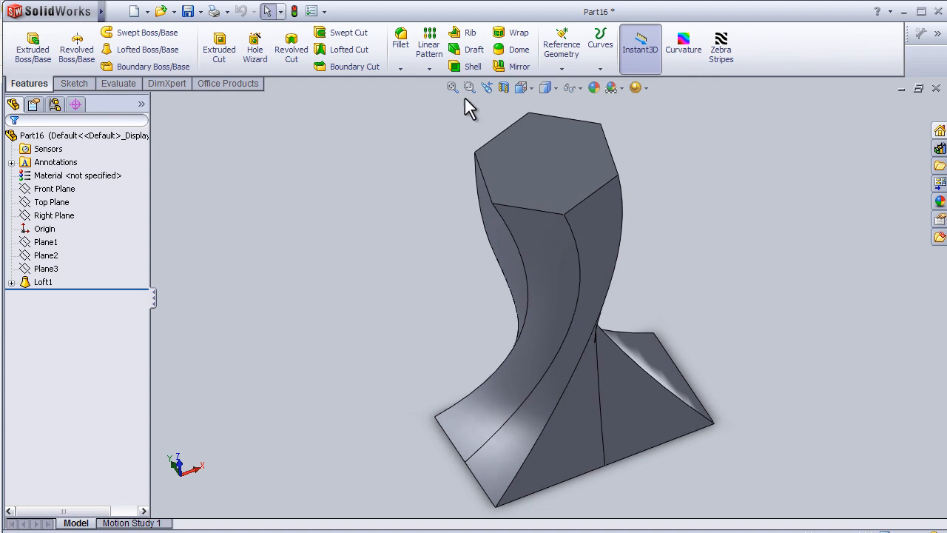
Shell the twisted loft with 5 mm walls, removing the top hexagonal face
click(468, 65)
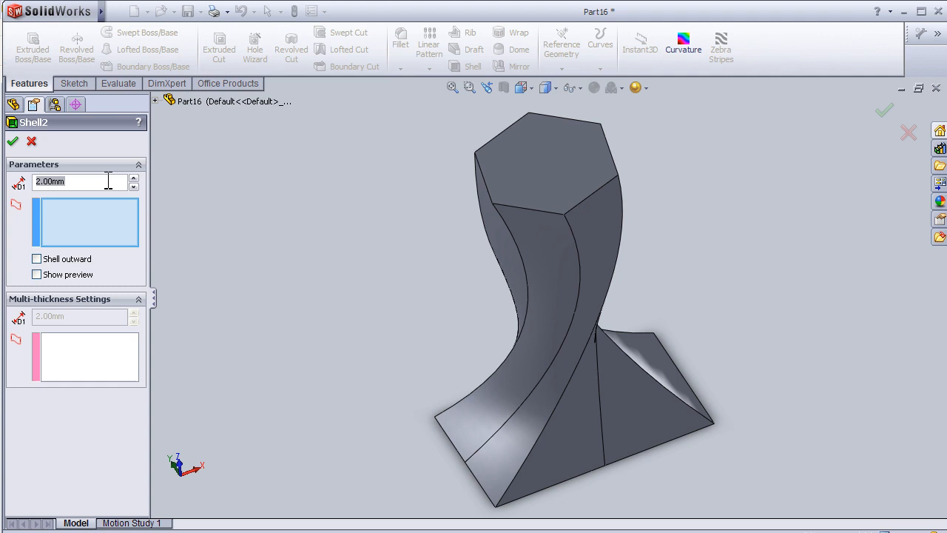
text(5)
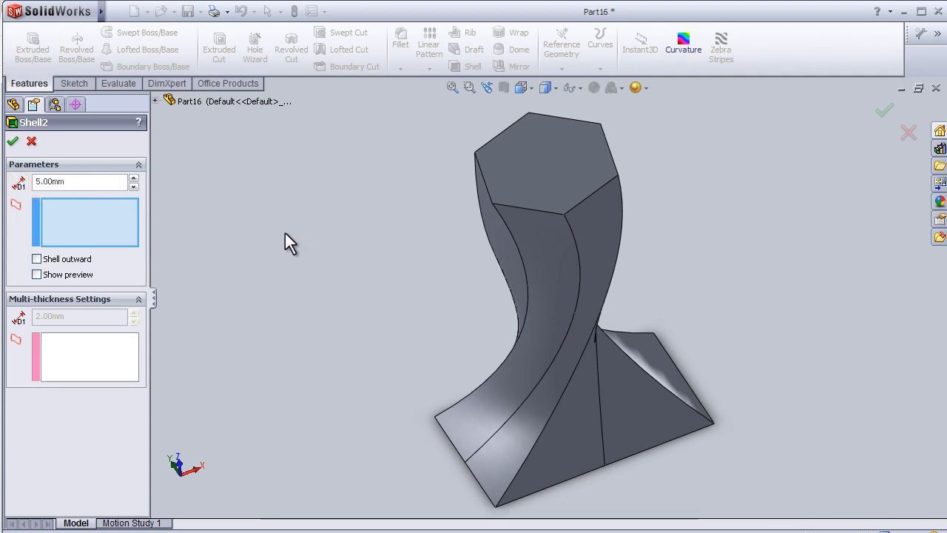
click(556, 164)
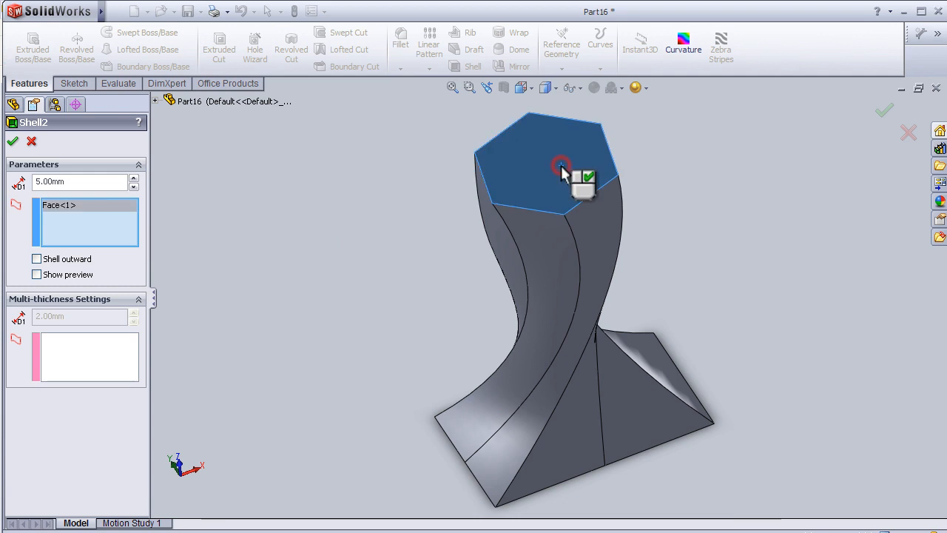
mouse_move(16, 142)
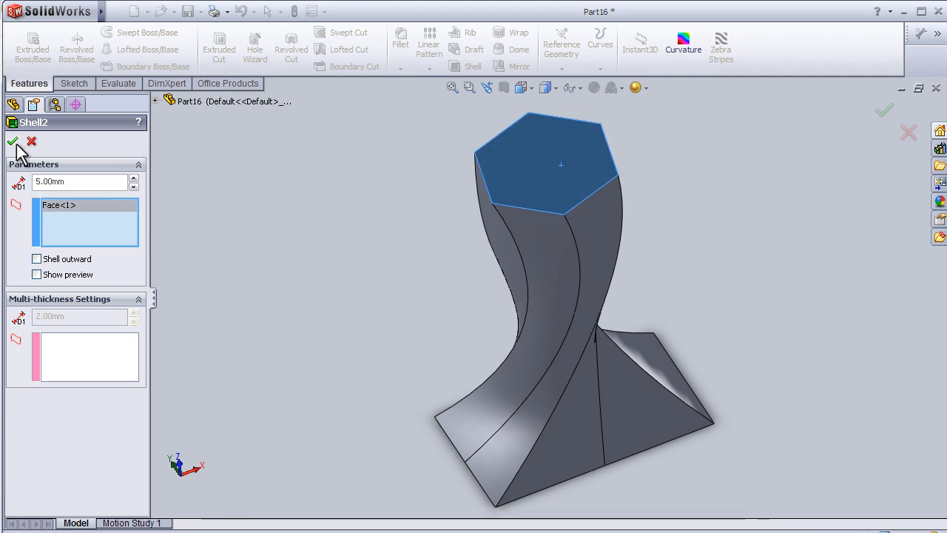
click(13, 142)
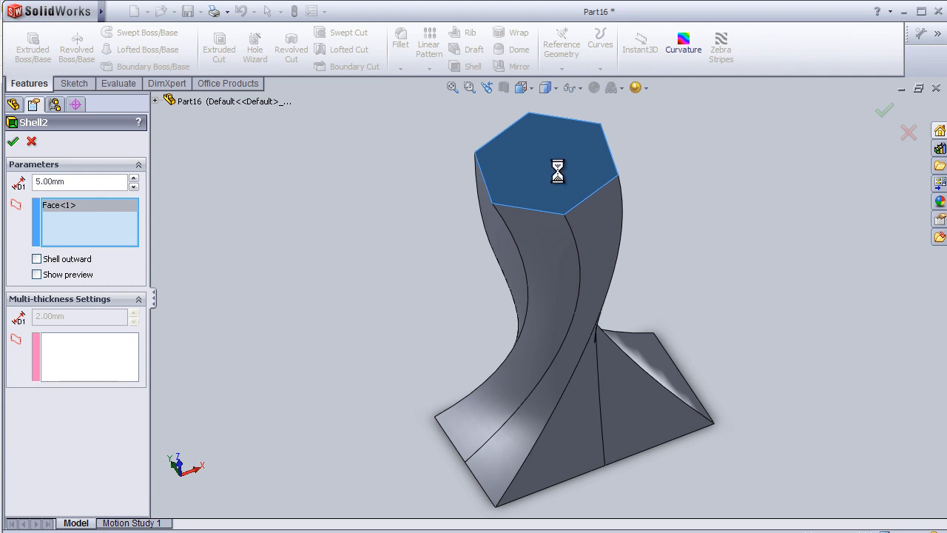
click(11, 141)
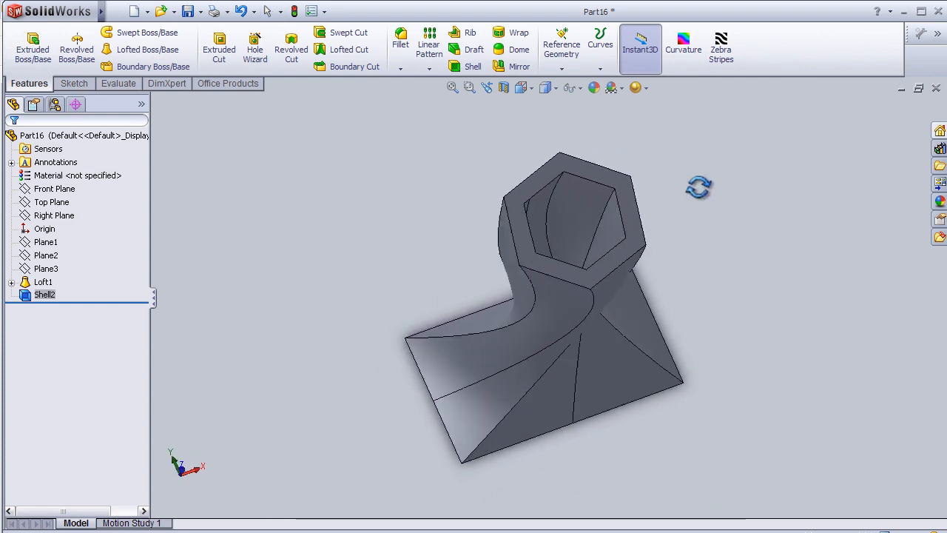
Edit Shell2 to add its 5 mm thickness outward instead of inward
click(45, 295)
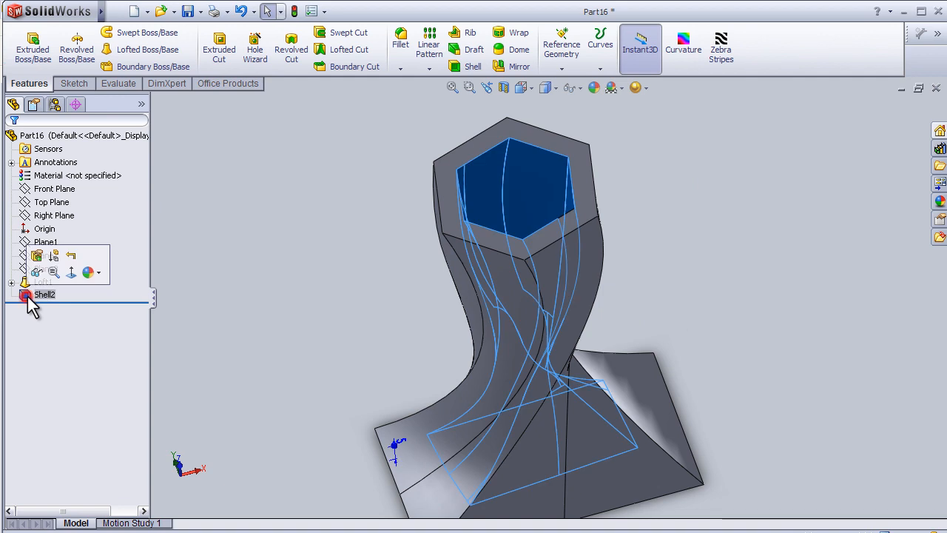
double_click(44, 298)
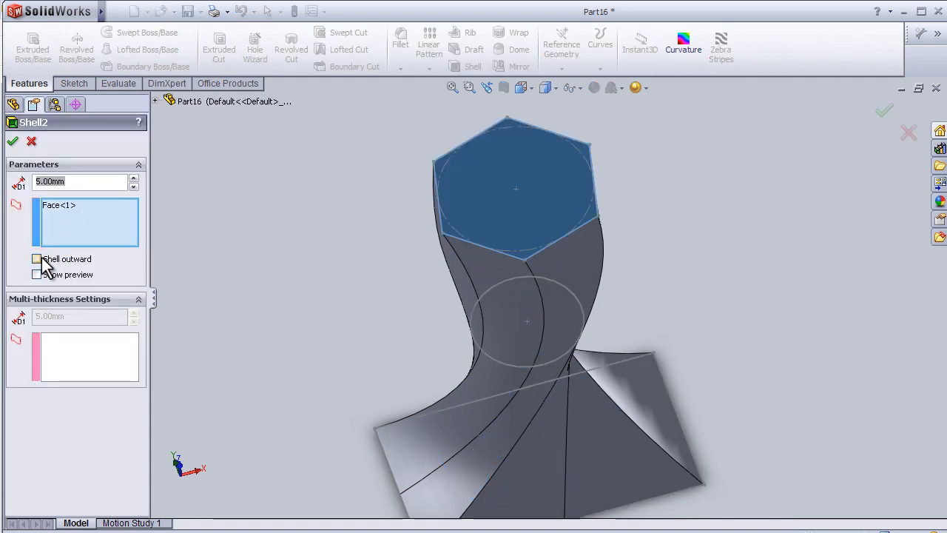
click(35, 257)
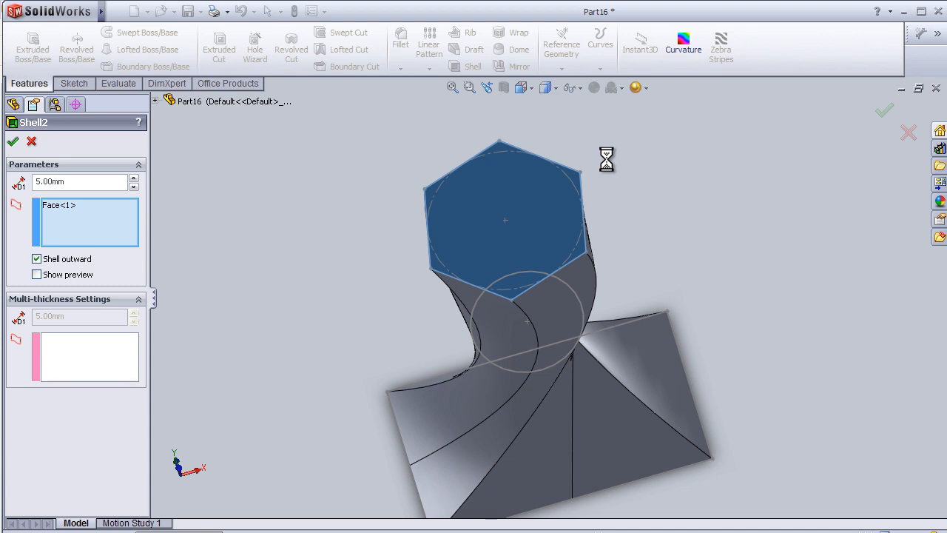
mouse_move(452, 220)
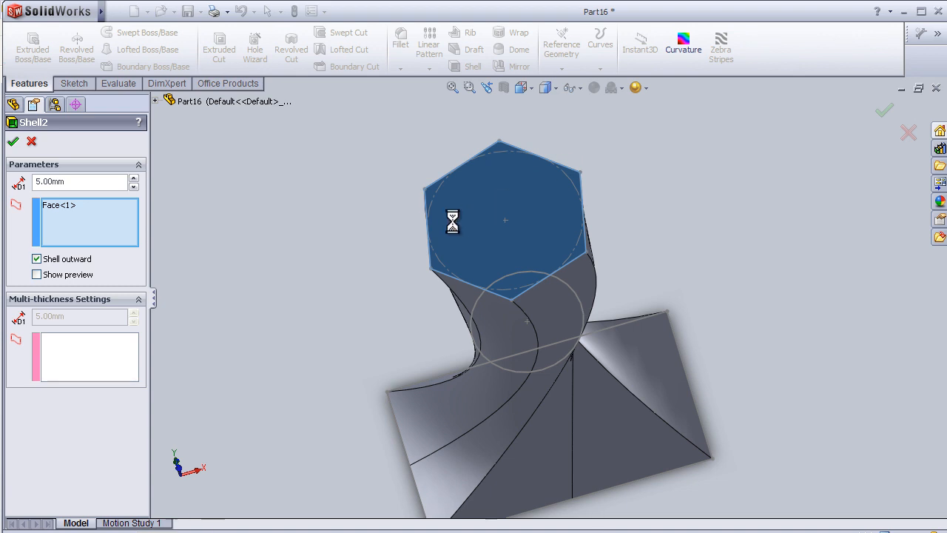
click(9, 143)
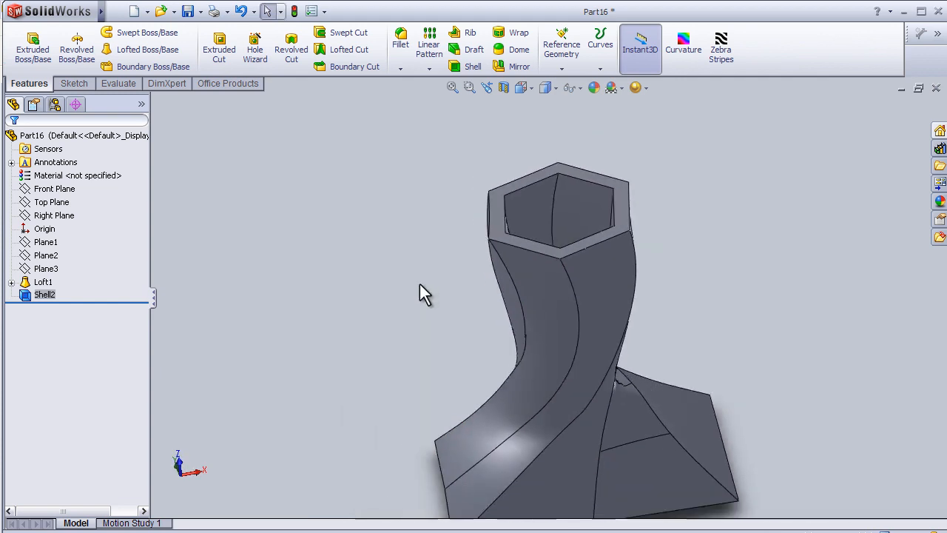
drag(426, 293, 412, 326)
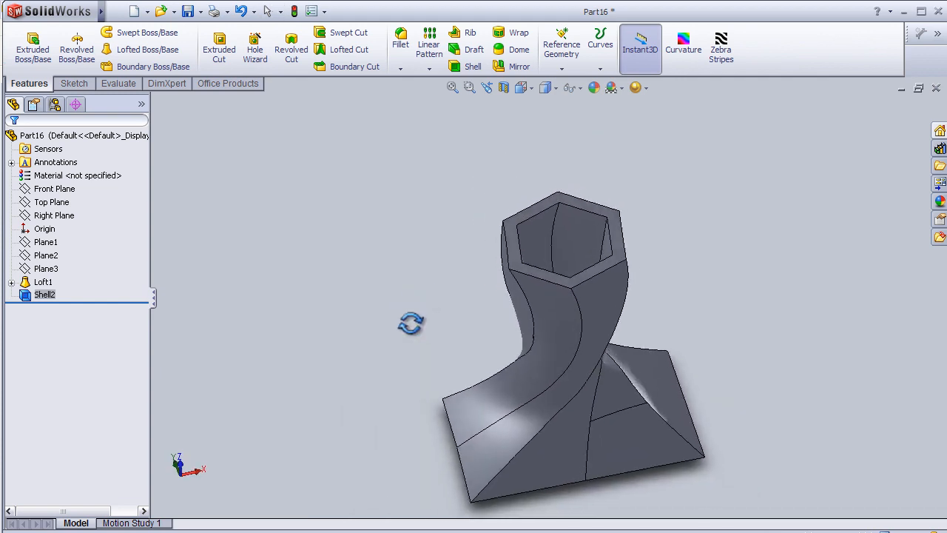
drag(412, 324, 421, 320)
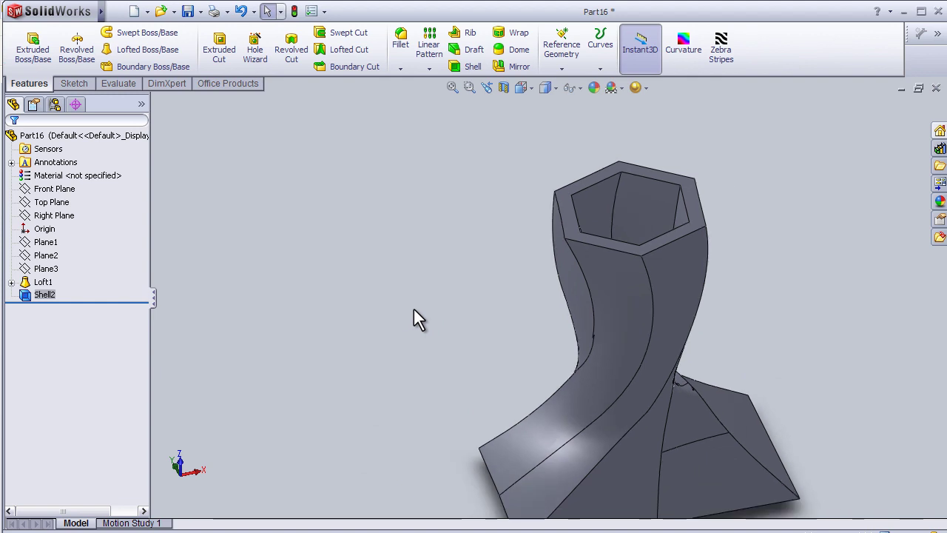